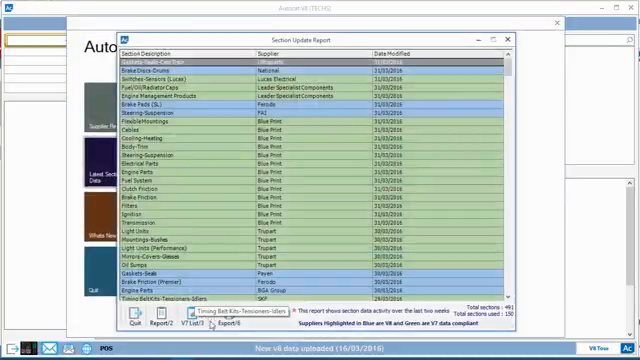
- Export the section update report's supplier data to a file and acknowledge the confirmation
{"action": "left_click", "coordinate": [210, 318]}
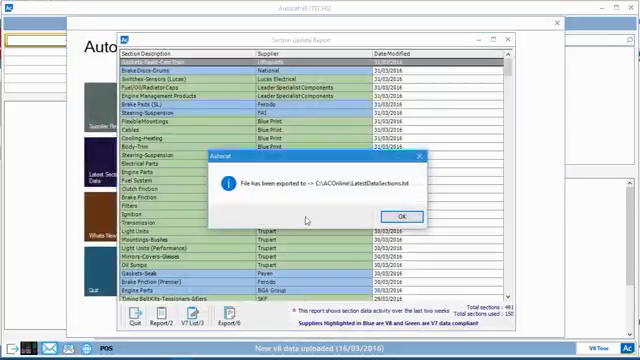
{"action": "left_click", "coordinate": [396, 216]}
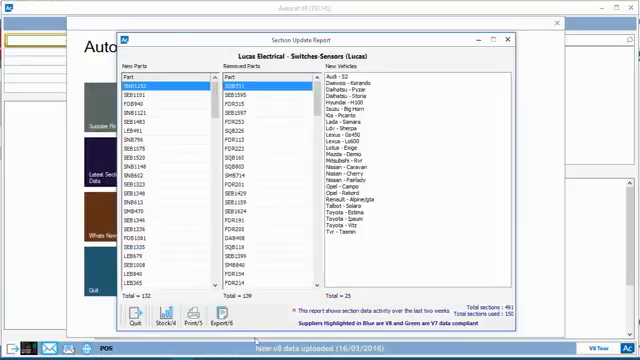
- Export the Lucas Electrical switches and sensors report and dismiss the confirmation
{"action": "left_click", "coordinate": [220, 324]}
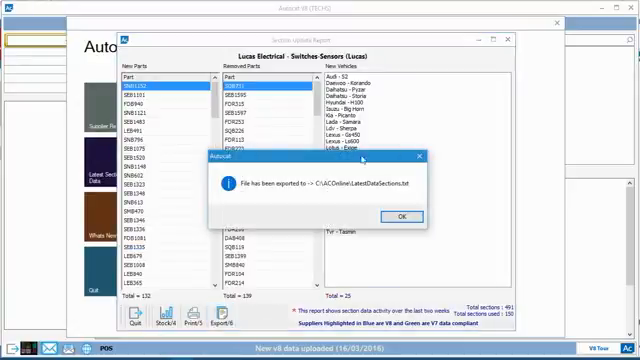
{"action": "left_click", "coordinate": [404, 216]}
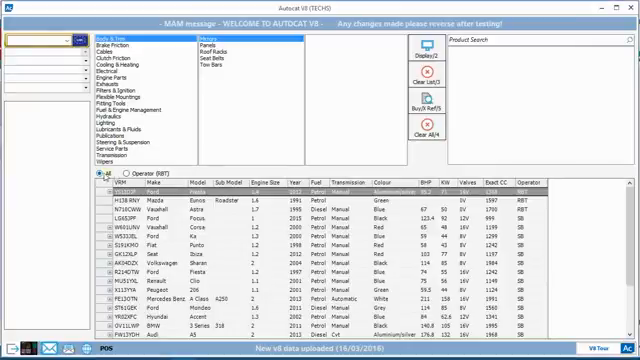
- Return to the main Autocat+ lookup screen to view the matching vehicles list
{"action": "left_click", "coordinate": [124, 174]}
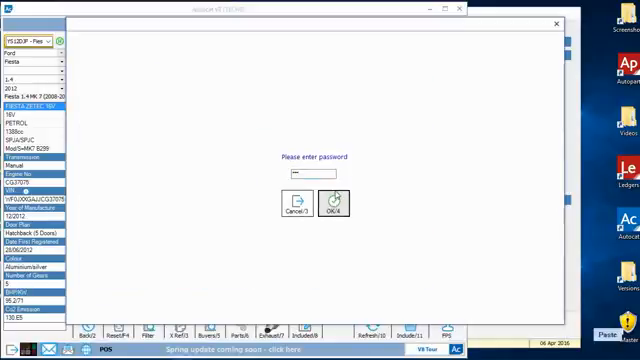
- Submit the password and tick 'Display Product Information After Part Number' in Parameter Maintenance
{"action": "left_click", "coordinate": [332, 204]}
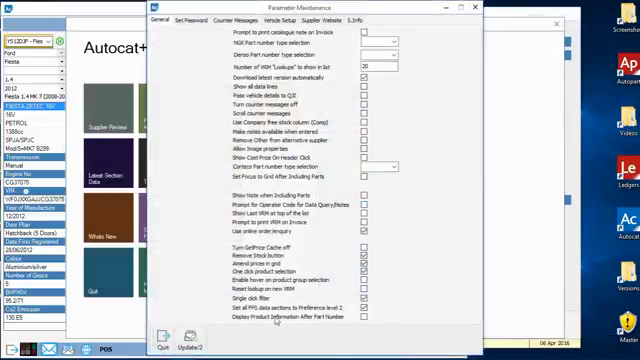
{"action": "left_click", "coordinate": [370, 320]}
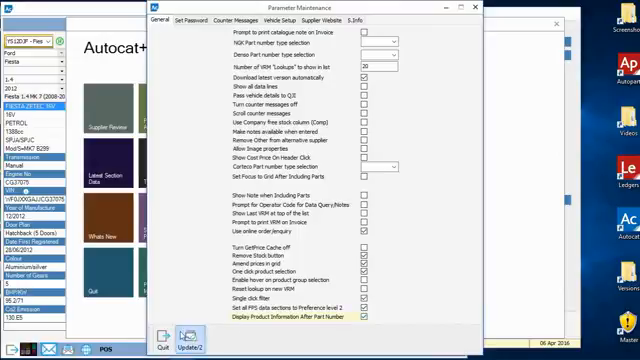